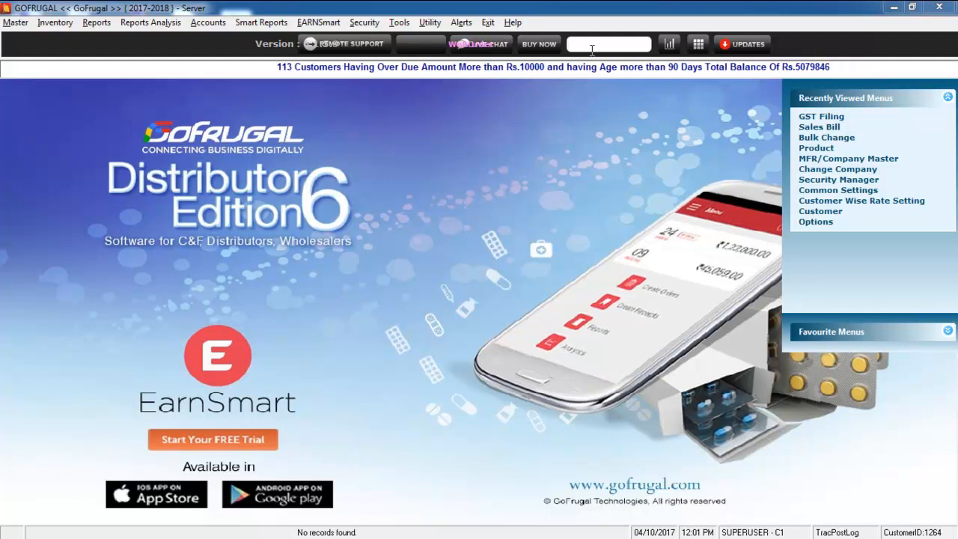
- Search the GOFRUGAL toolbar for 'gst filing' to find the GST Filing menu
type("g")
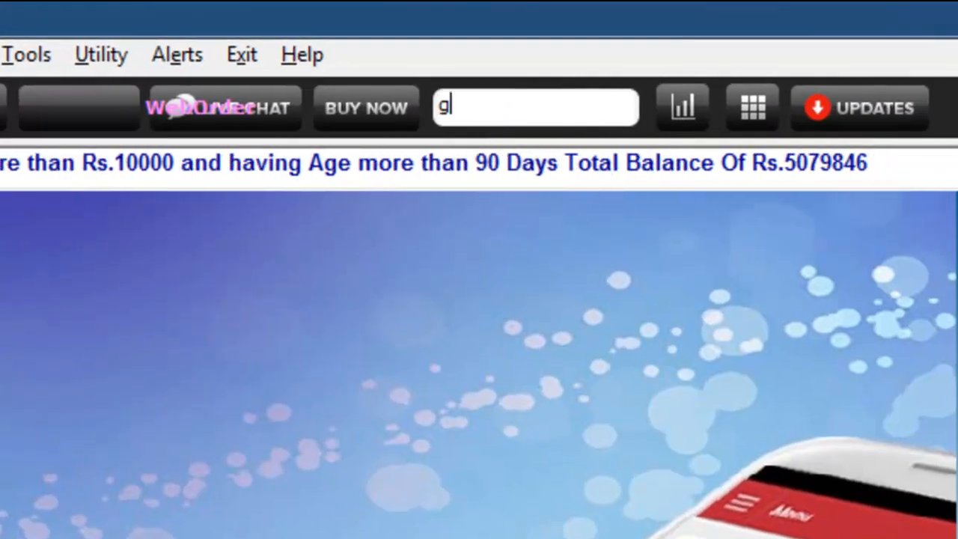
type("st filin")
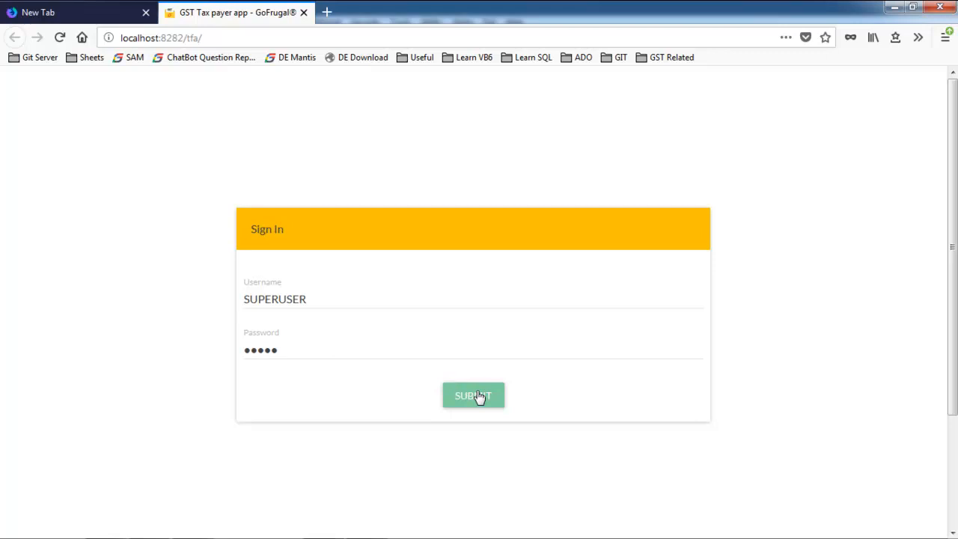
- Submit the filled-in sign-in credentials on the GST Tax payer app Sign In page
left_click(473, 395)
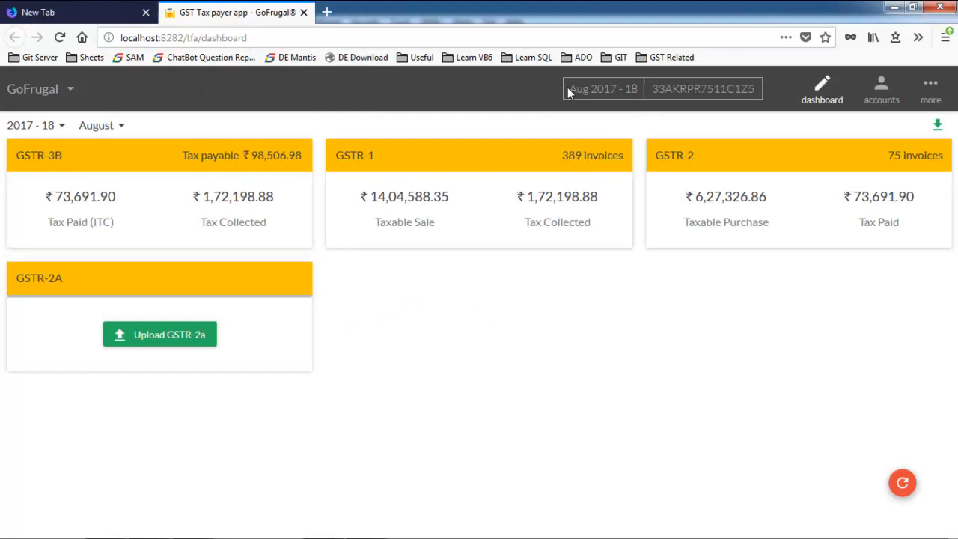
double_click(704, 88)
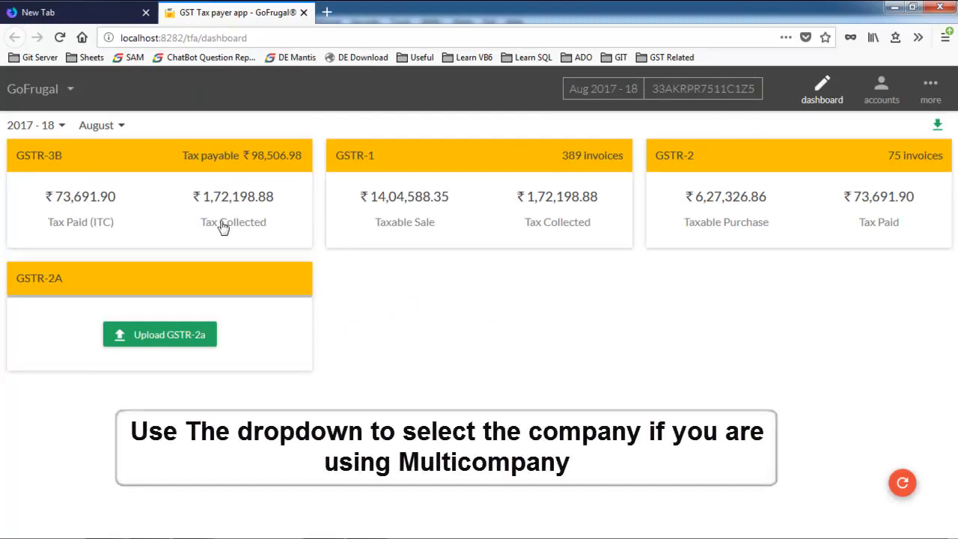
mouse_move(94, 97)
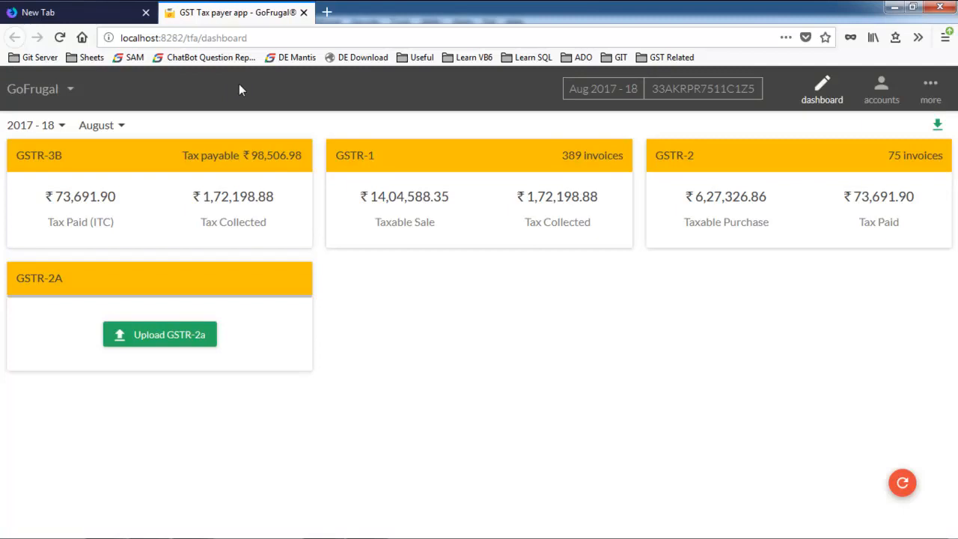
mouse_move(75, 135)
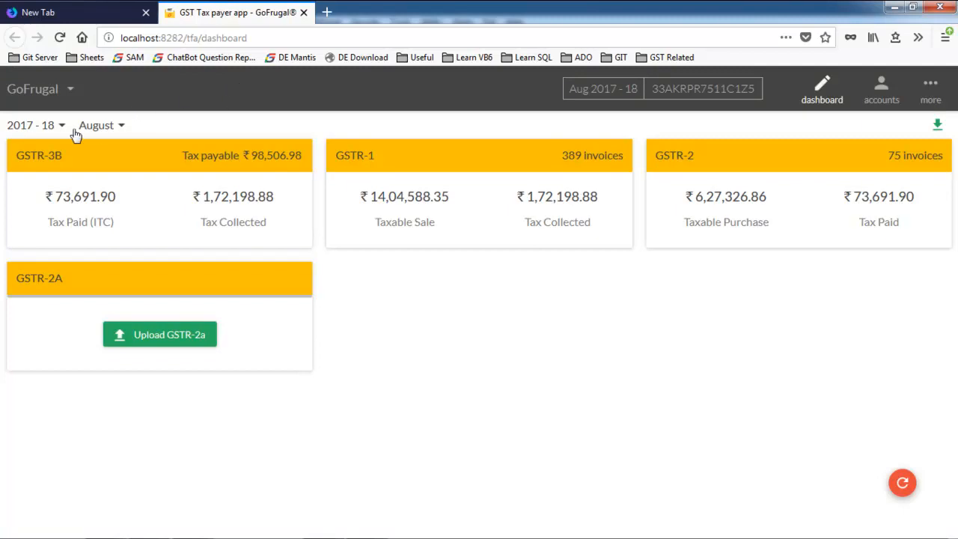